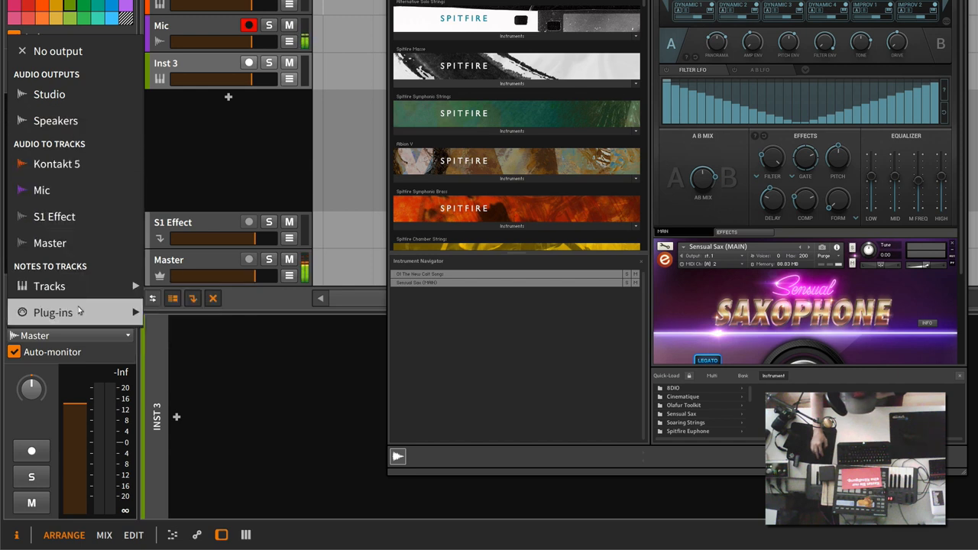
Route Inst 3's note output to the Kontakt 5 track via Notes to Tracks
left_click(52, 312)
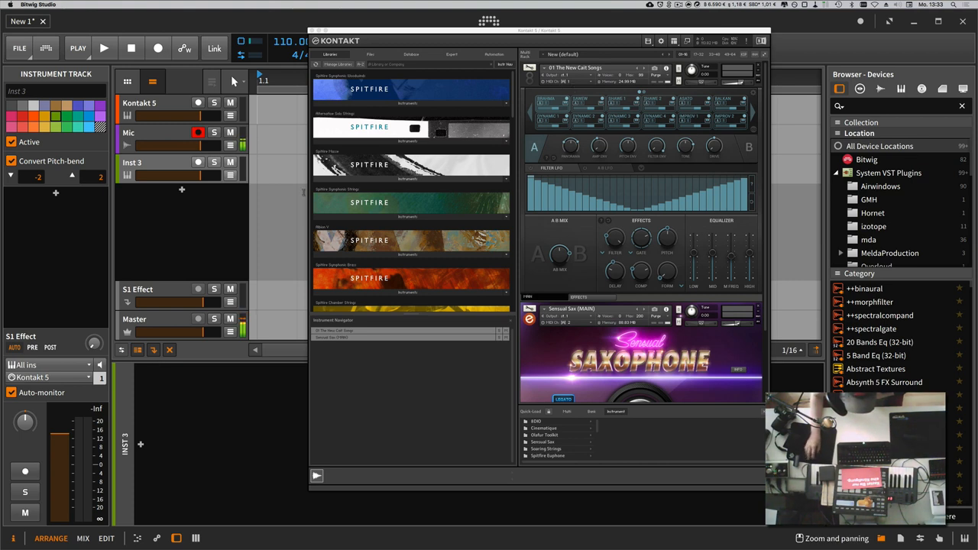
Record-arm Inst 3 and show the Kontakt 5 track's plugin with its output list
left_click(199, 162)
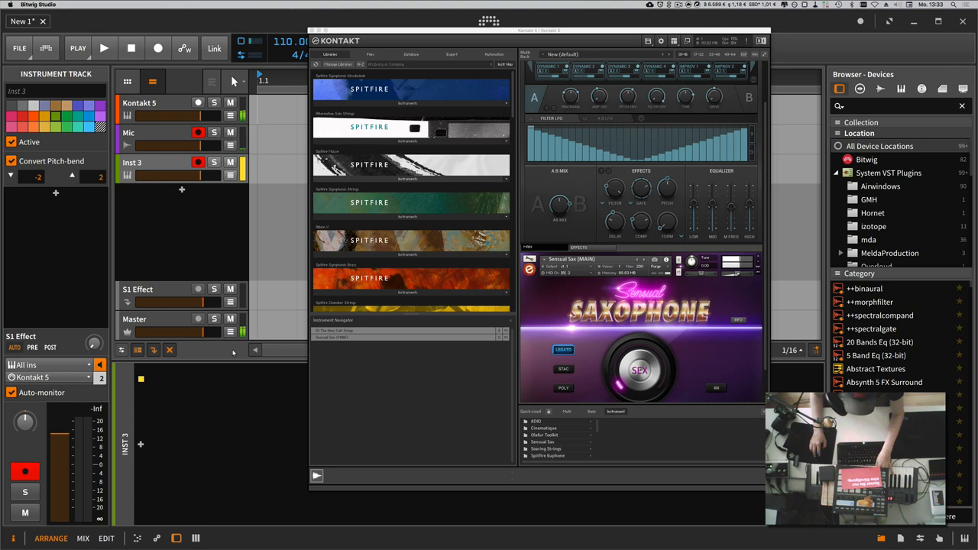
left_click(139, 103)
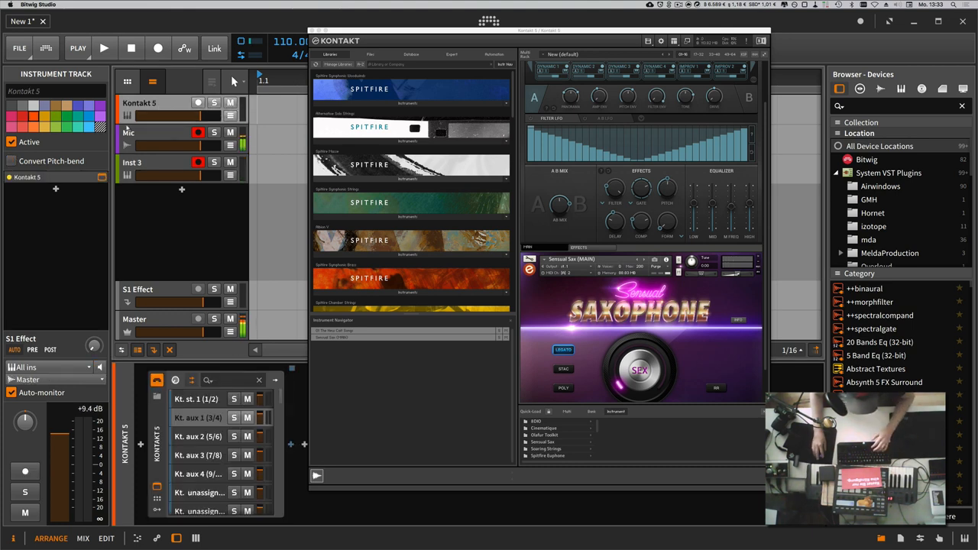